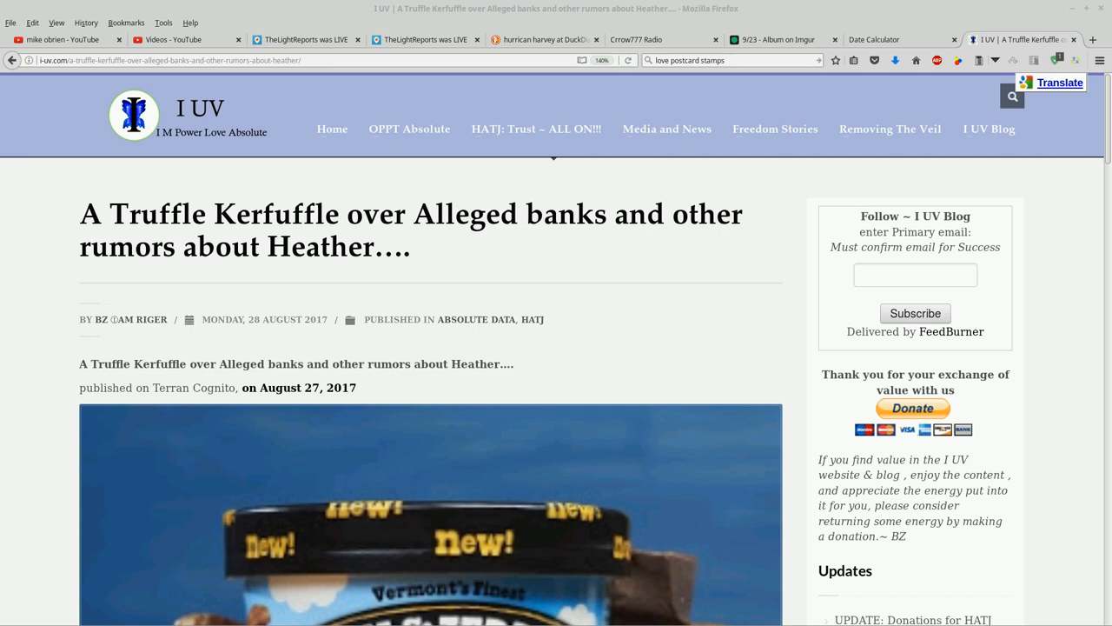
Scroll past the ice cream header image to the body text about the Skype call and Heather.
scroll("down", 3)
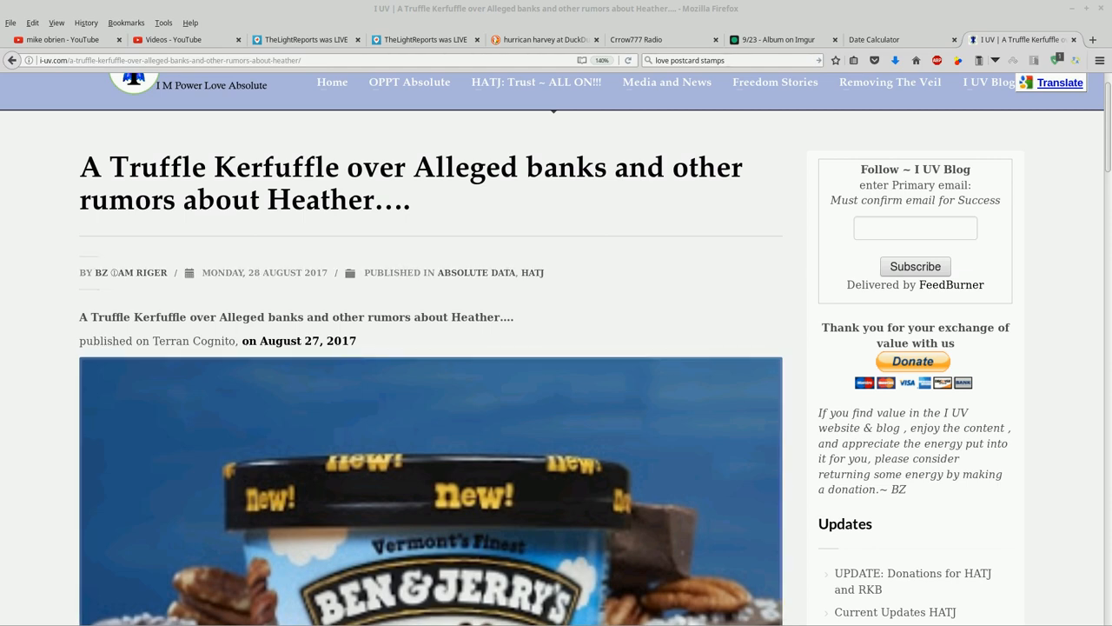
mouse_move(298, 339)
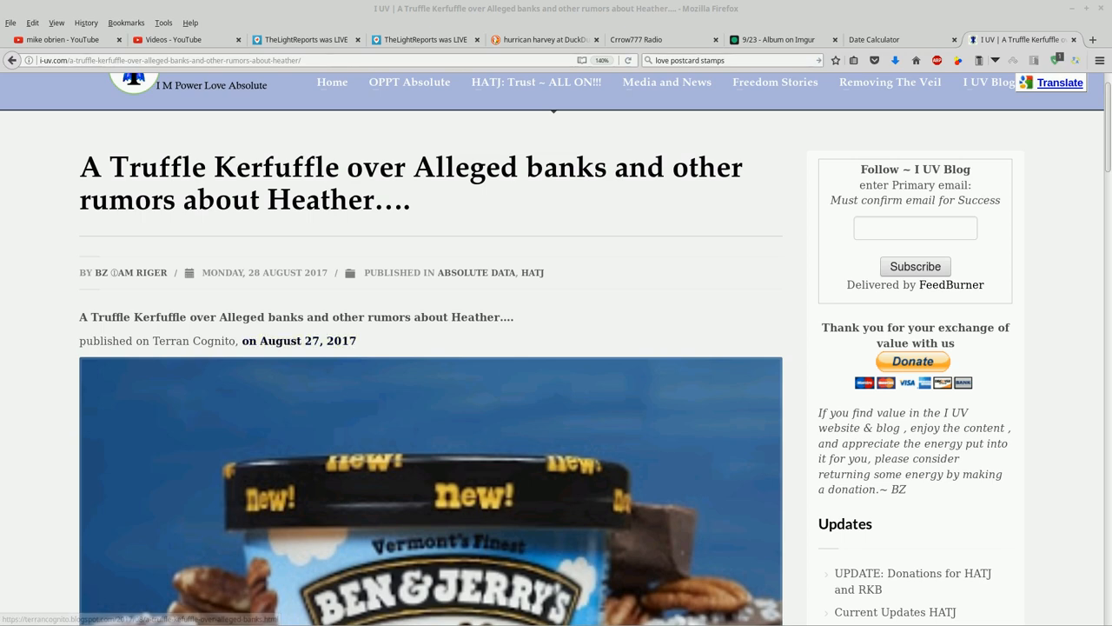
scroll("down", 3)
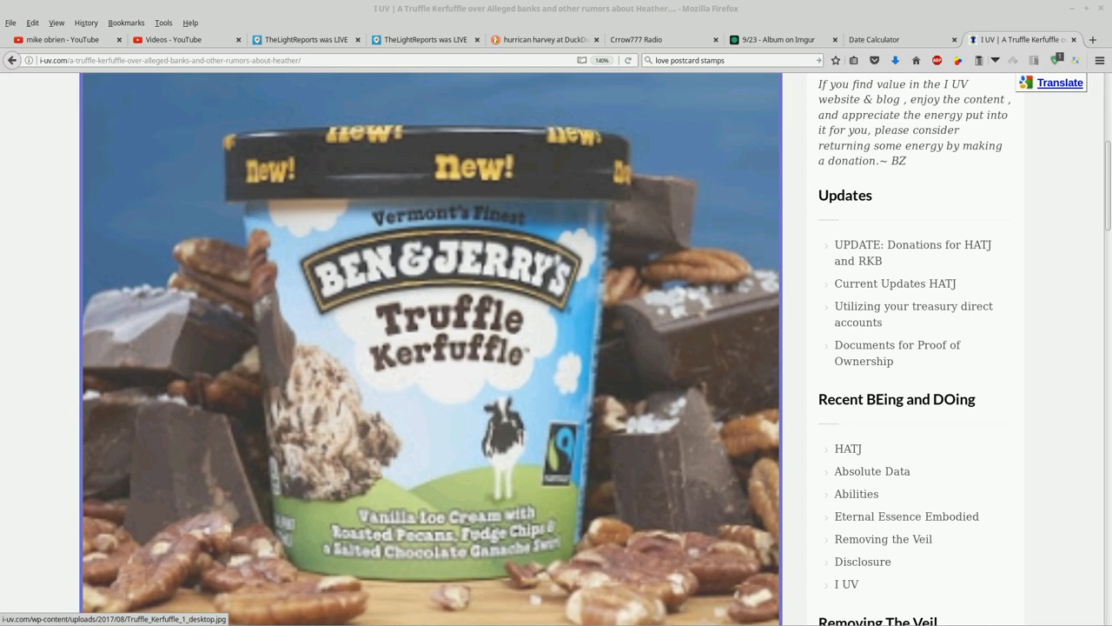
scroll("down", 3)
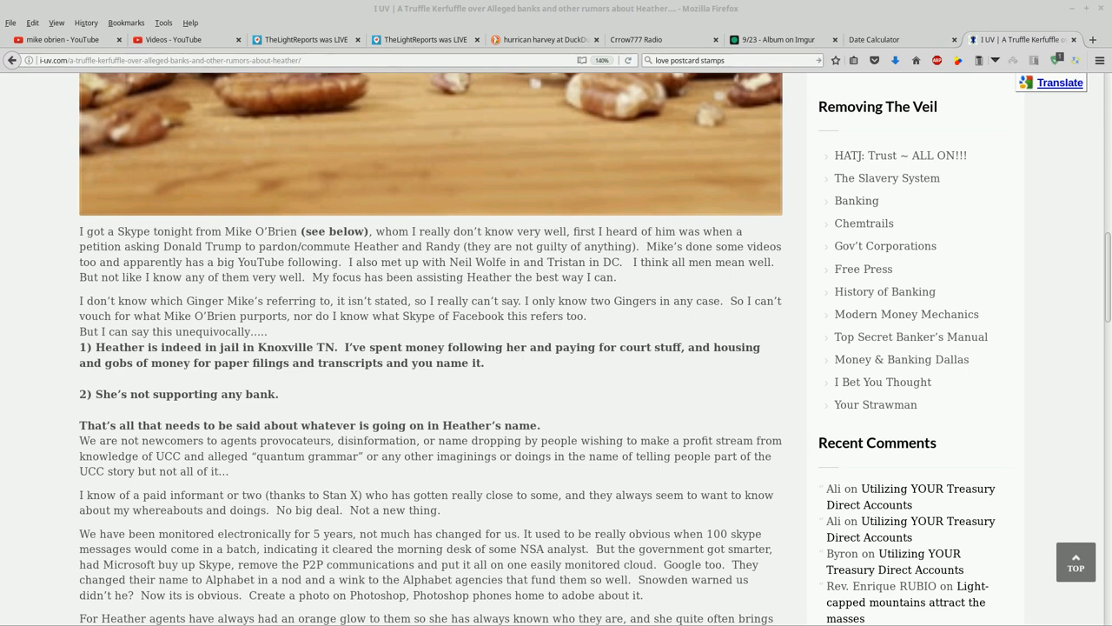
Scroll to the paragraphs about electronic monitoring, Heather's agents and her unpaid work.
scroll("down", 3)
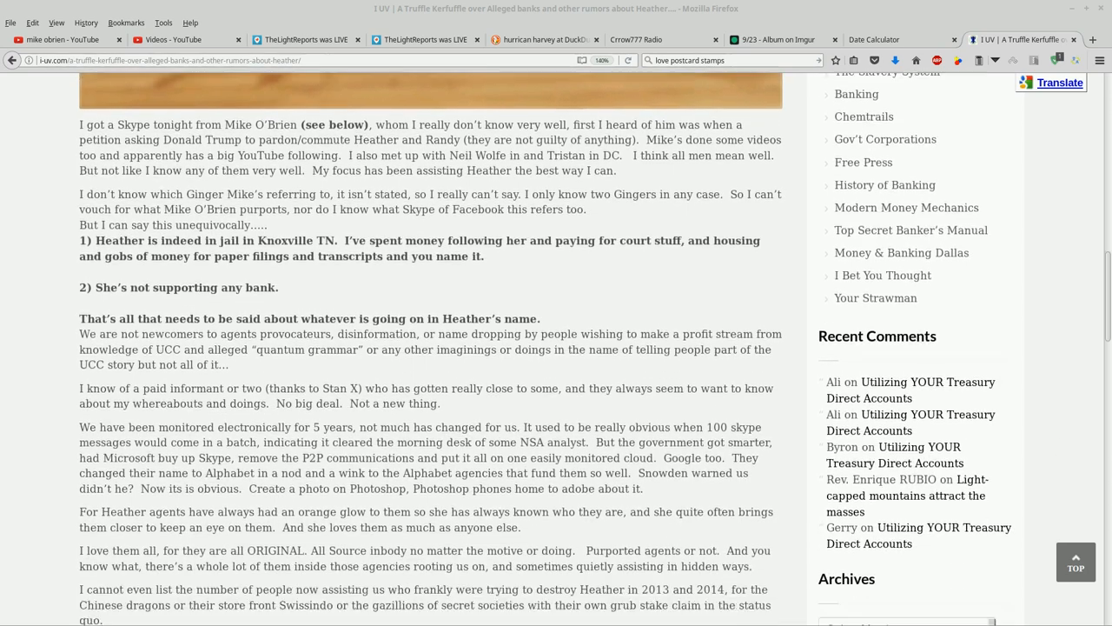
scroll("down", 3)
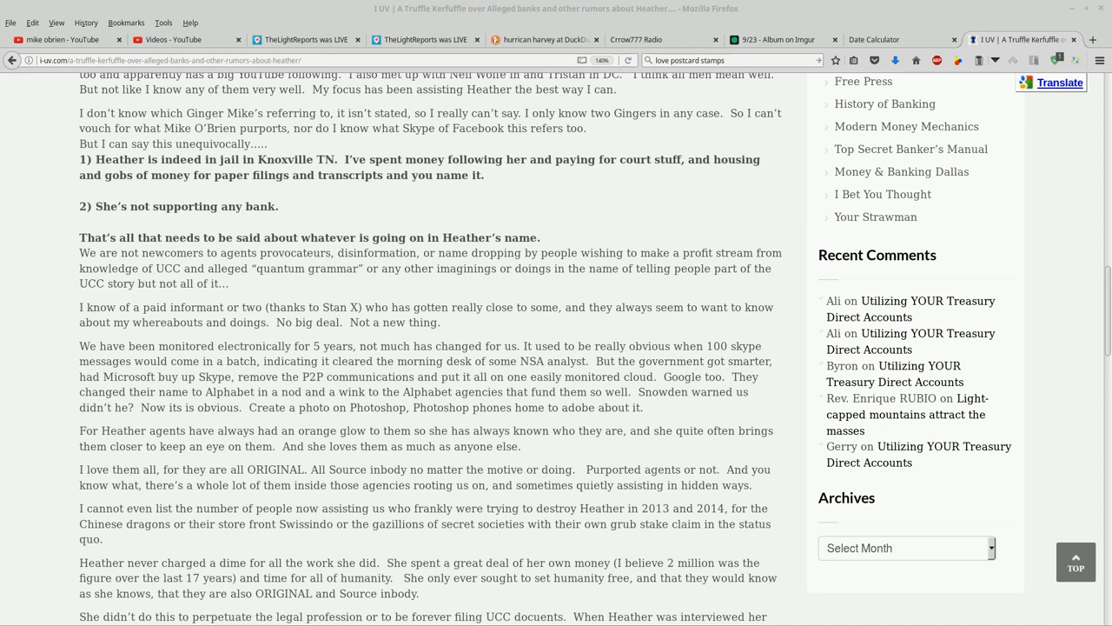
Scroll to the post's closing lines and the start of the Mike O'Brien chat screenshot.
scroll("down", 3)
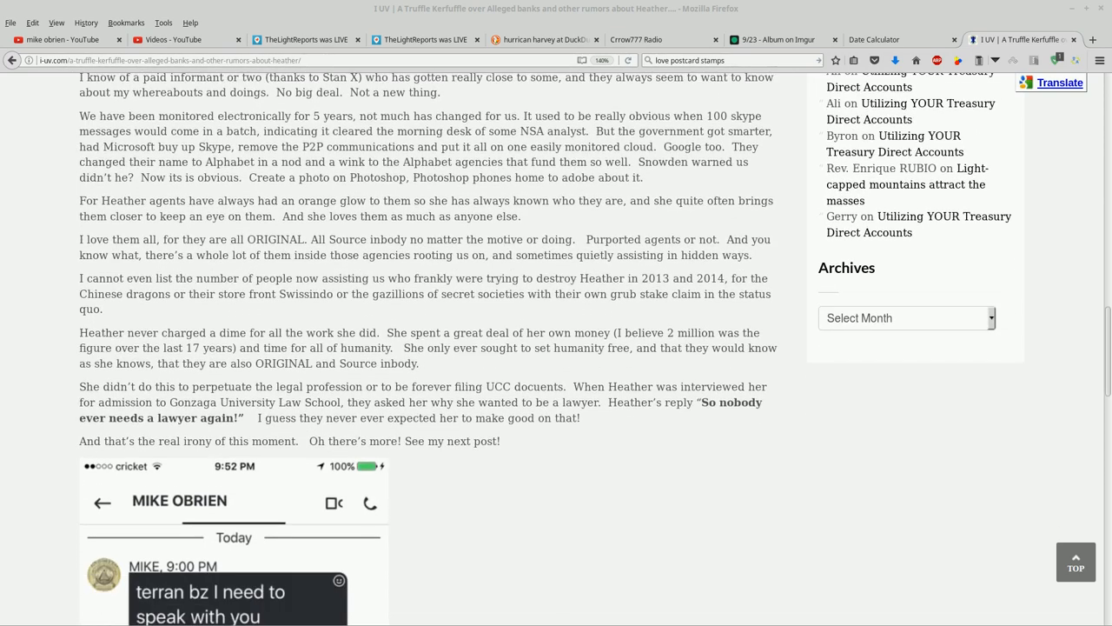
scroll("down", 3)
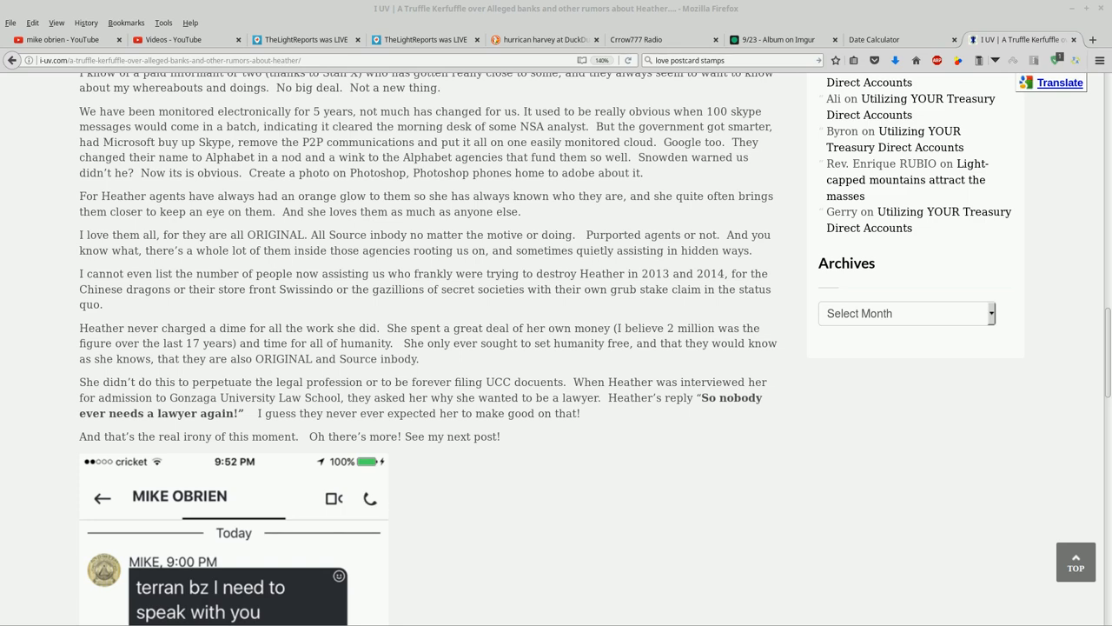
Scroll through the embedded phone message screenshot down to the share buttons.
scroll("down", 3)
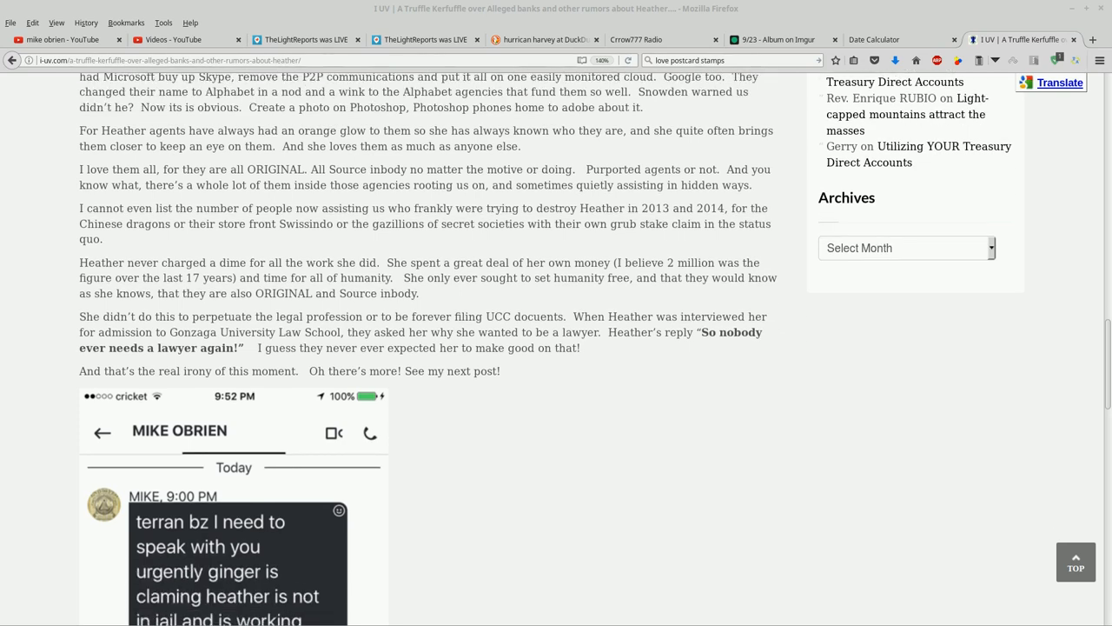
scroll("down", 3)
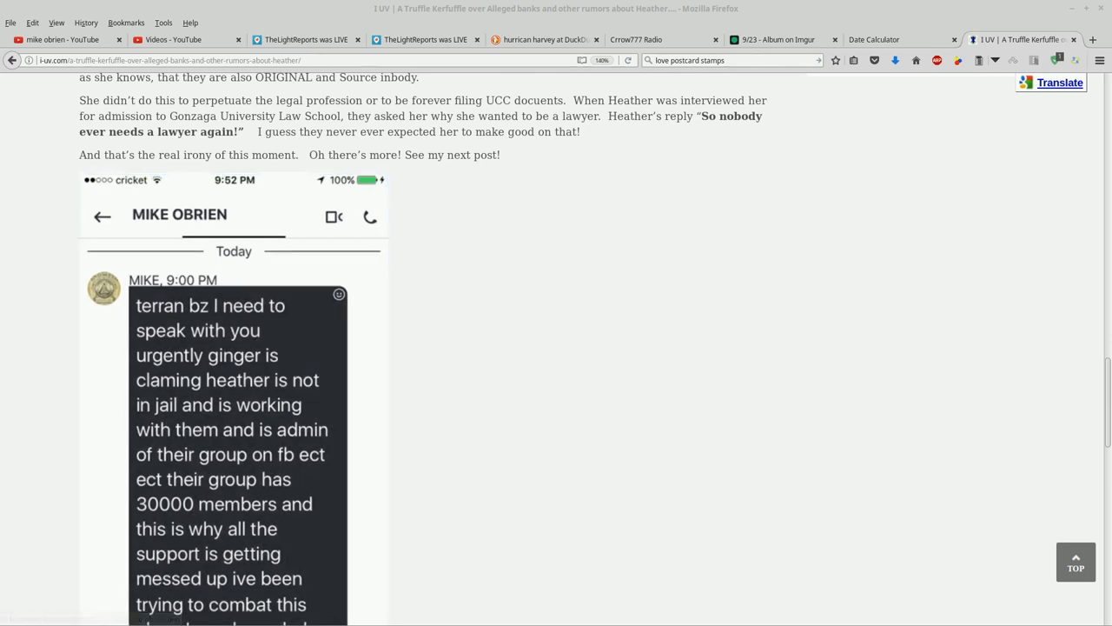
scroll("down", 3)
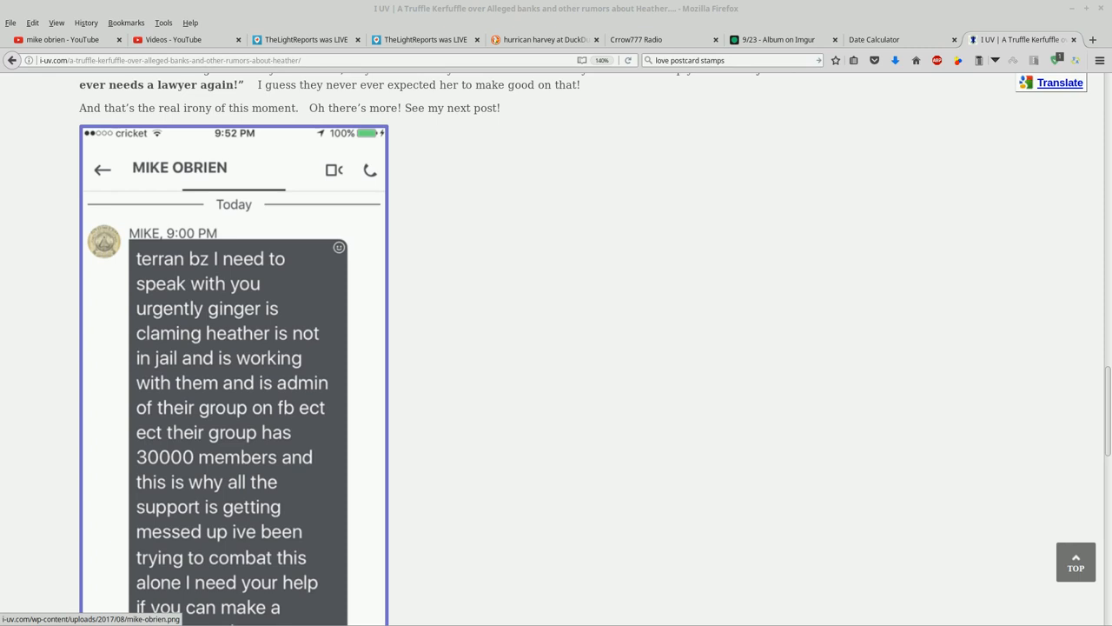
scroll("down", 3)
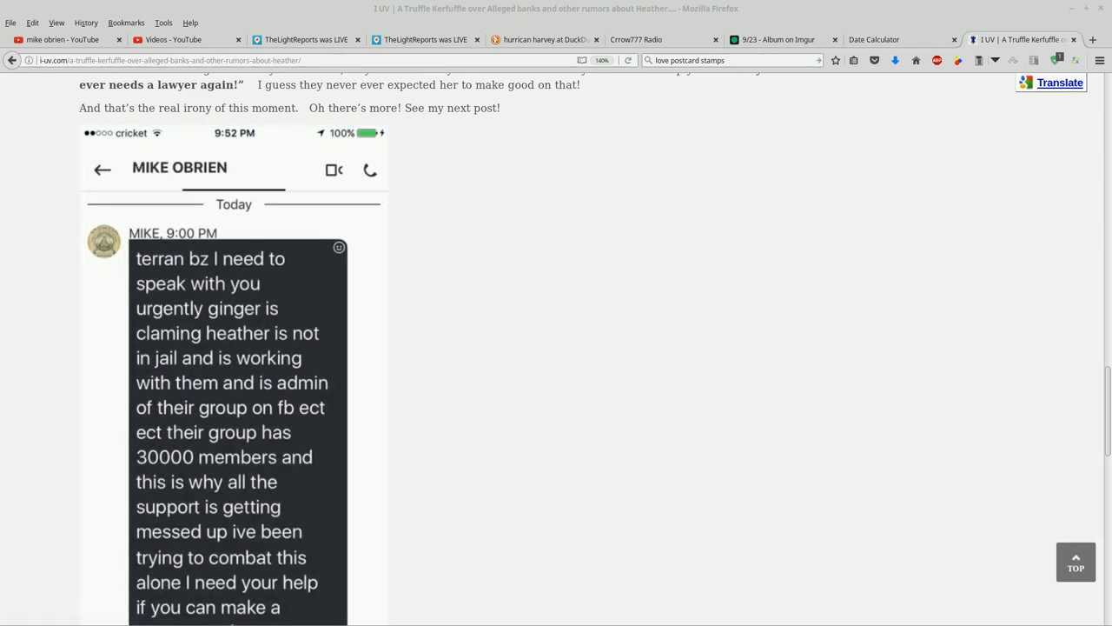
scroll("down", 3)
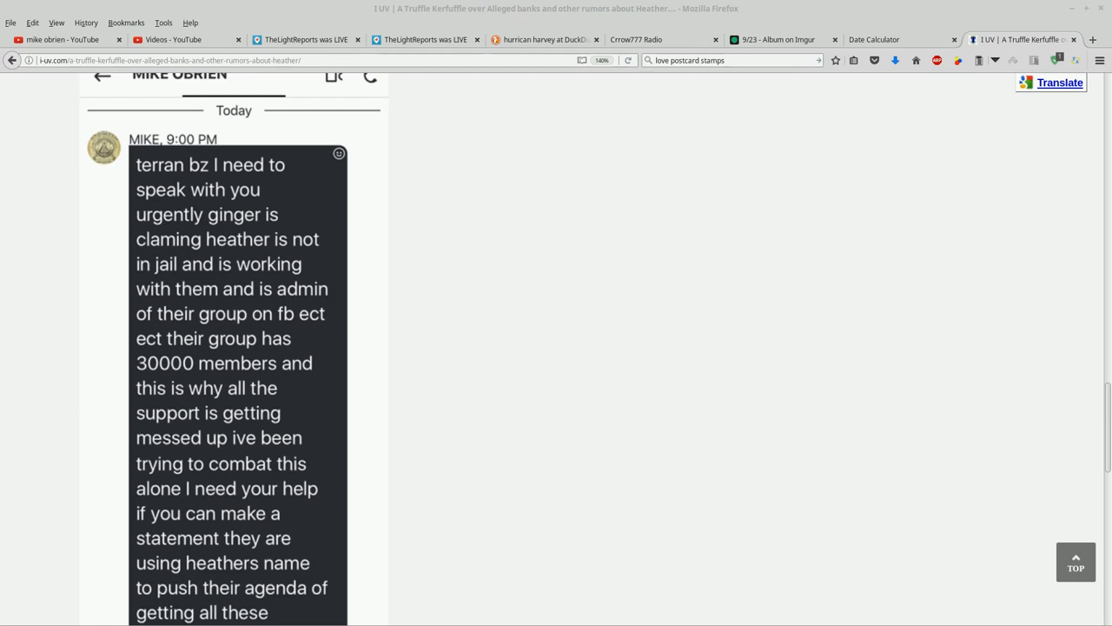
Scroll back up to the Skype-from-Mike-O'Brien passage beneath the ice cream image.
scroll("down", 3)
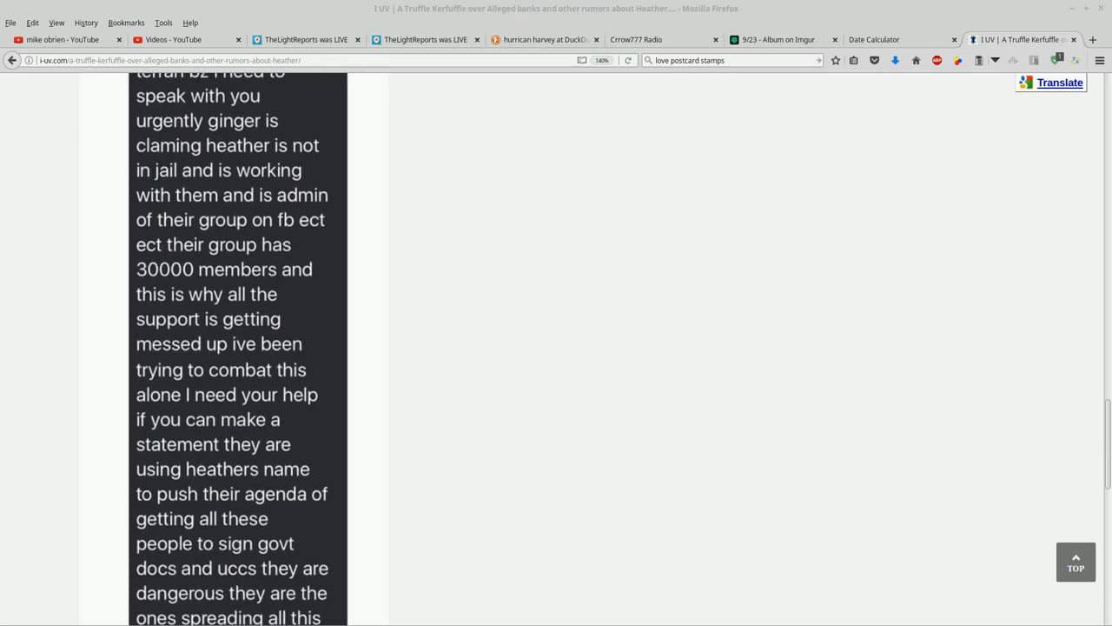
scroll("down", 3)
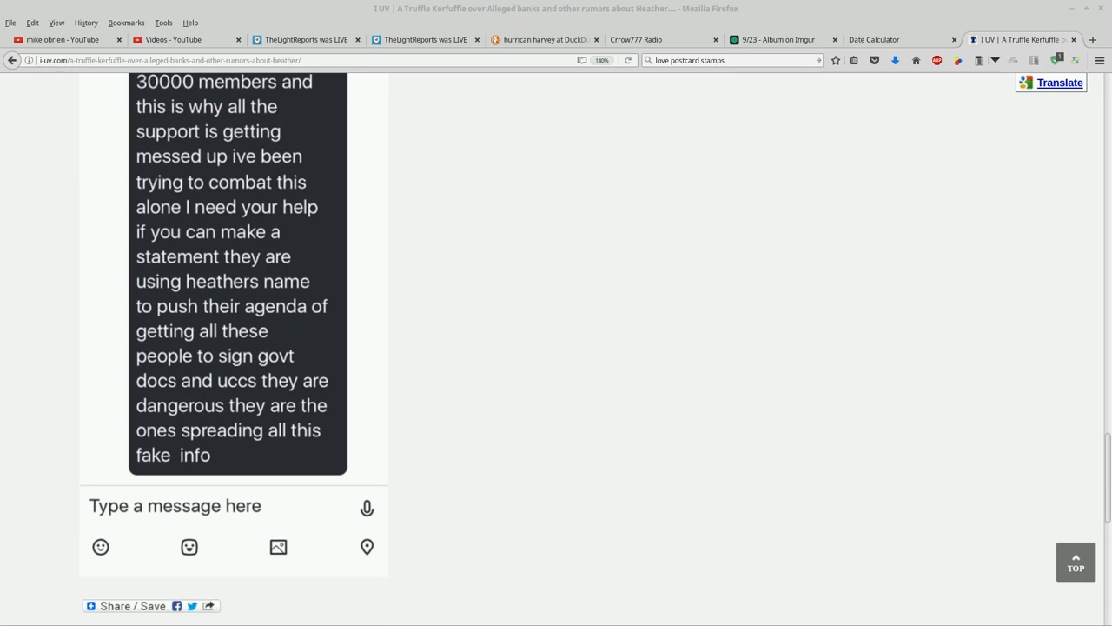
scroll("down", 3)
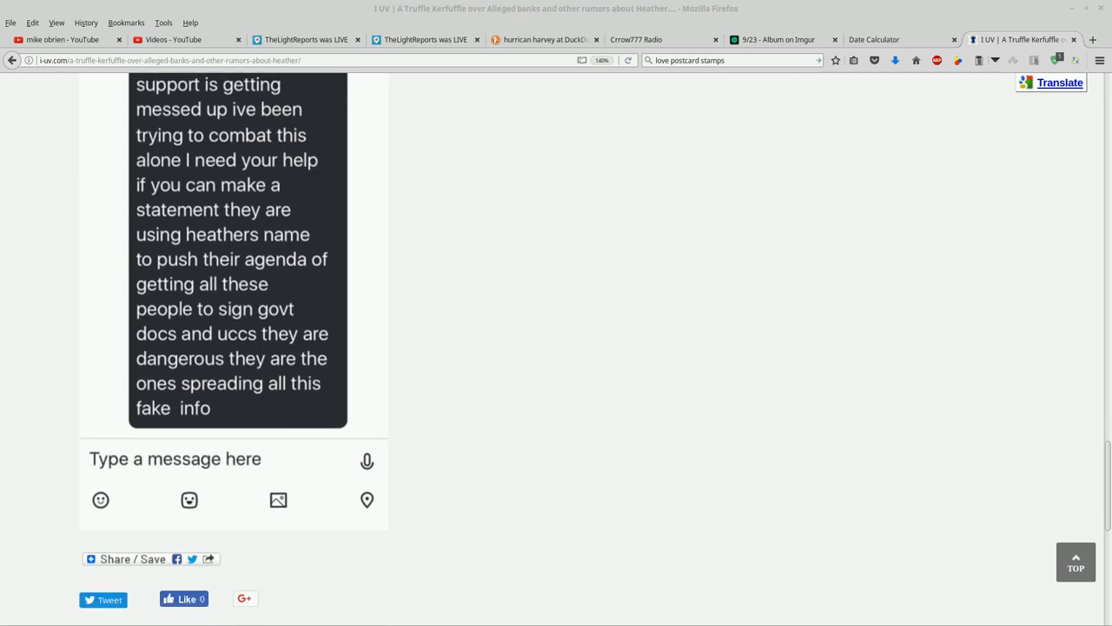
scroll("down", 3)
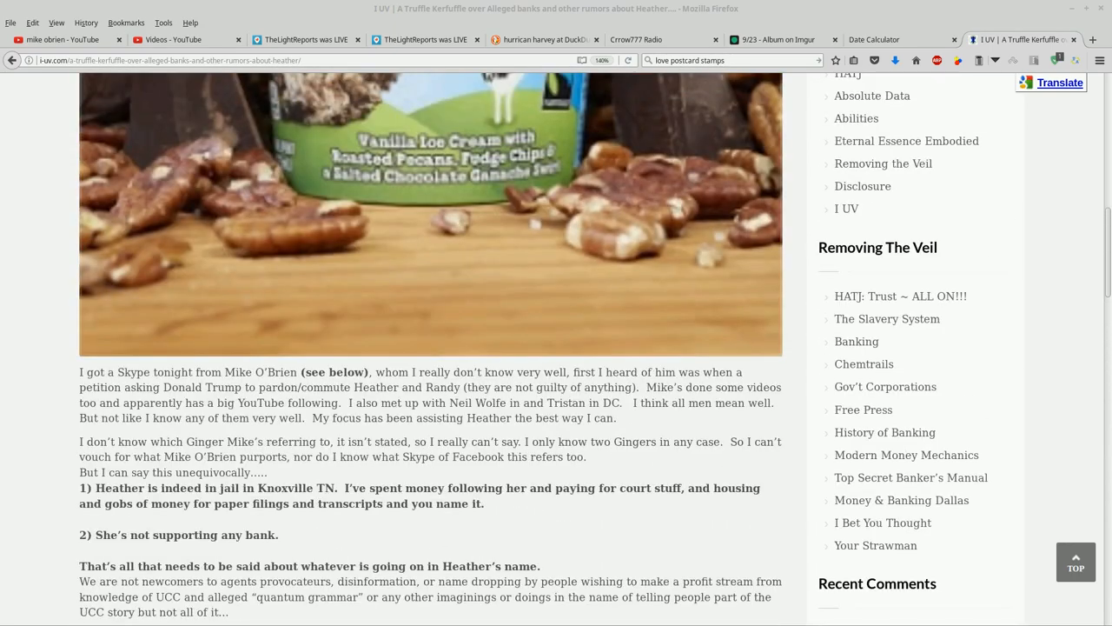
Scroll to the 'Oh there's more!' line and place the cursor in the article text.
scroll("down", 3)
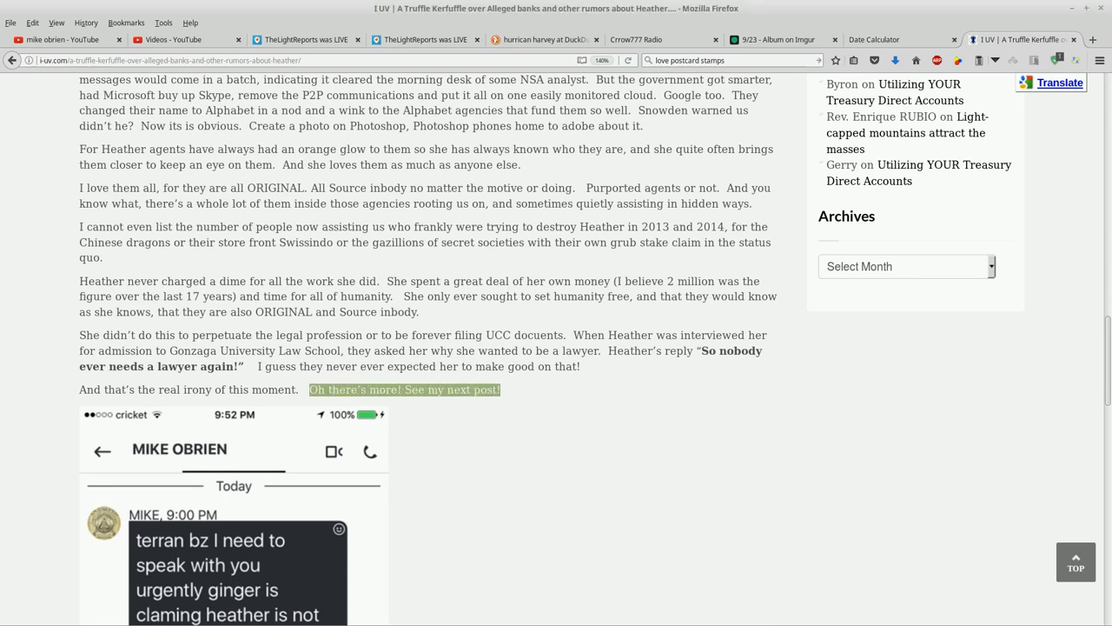
left_click(403, 389)
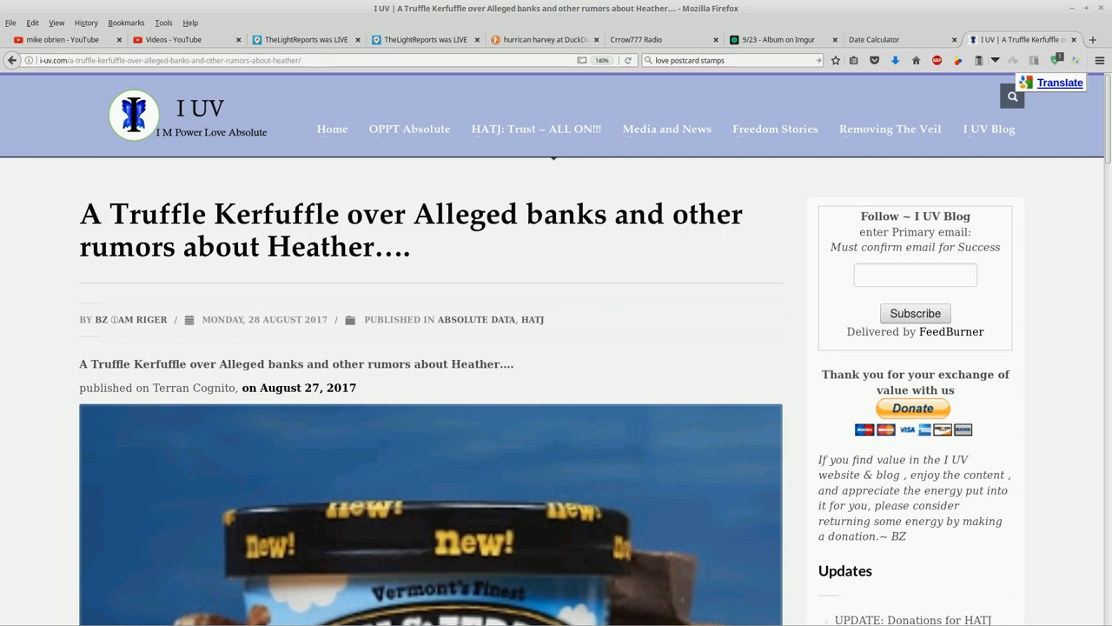
scroll("down", 3)
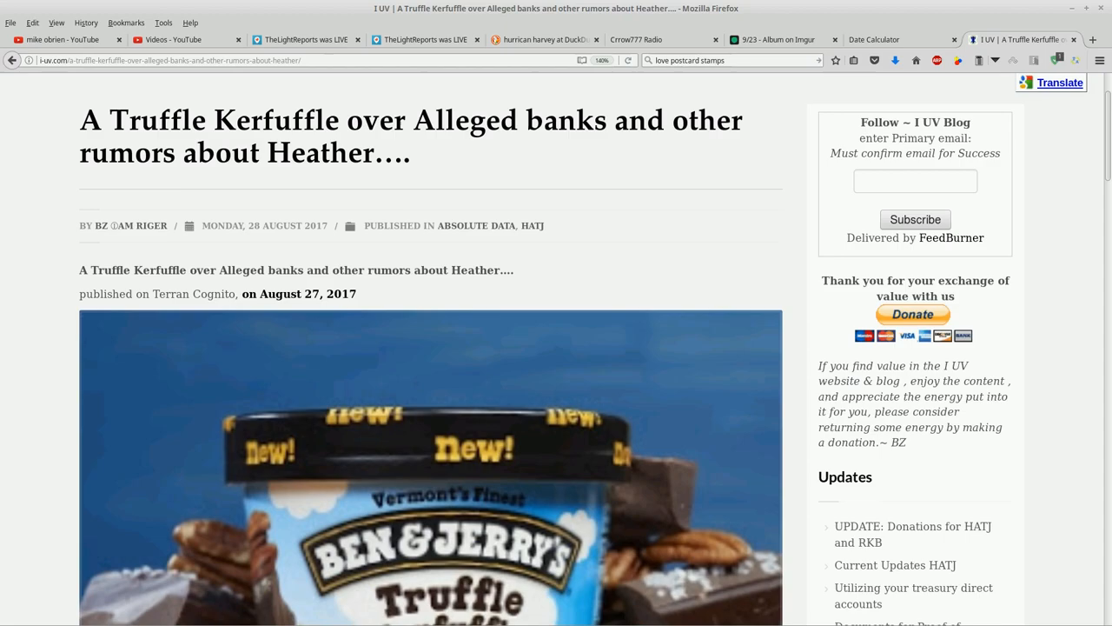
scroll("down", 3)
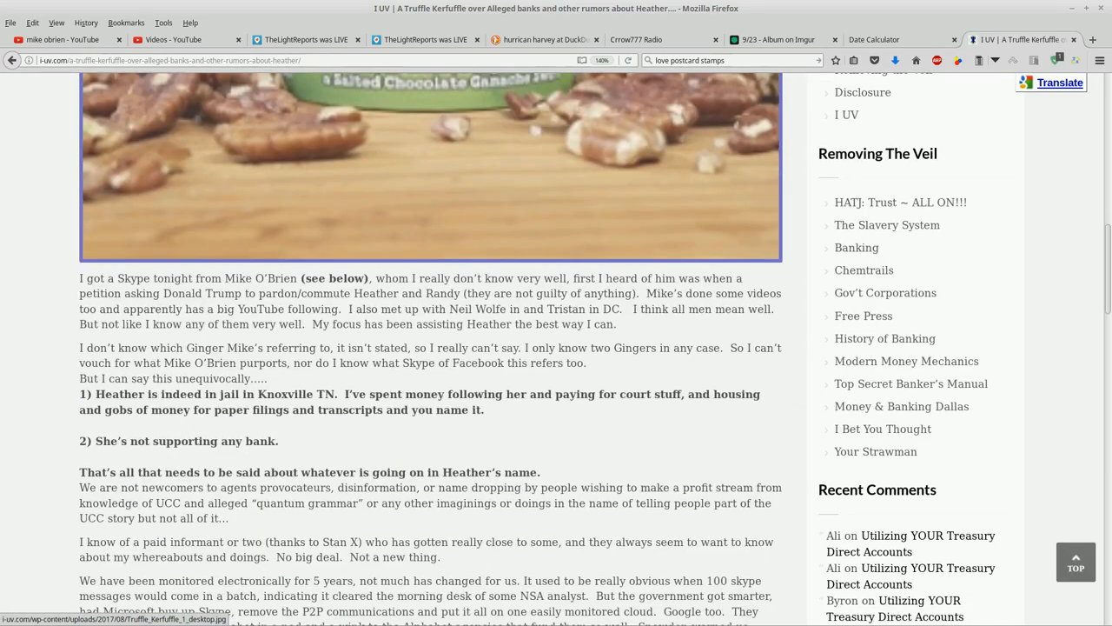
scroll("down", 3)
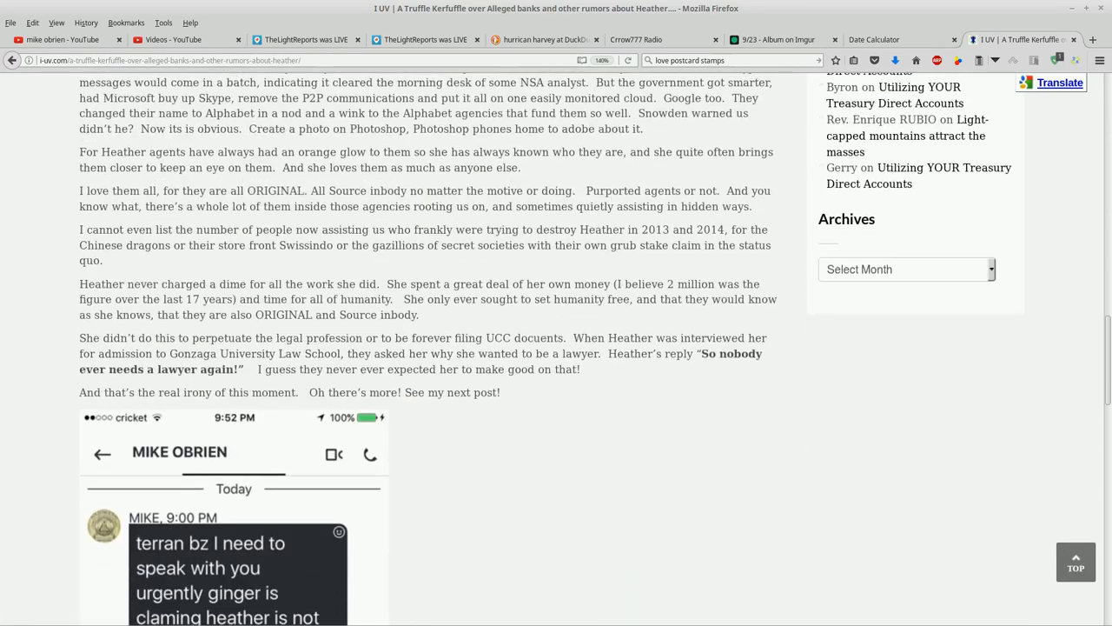
scroll("down", 3)
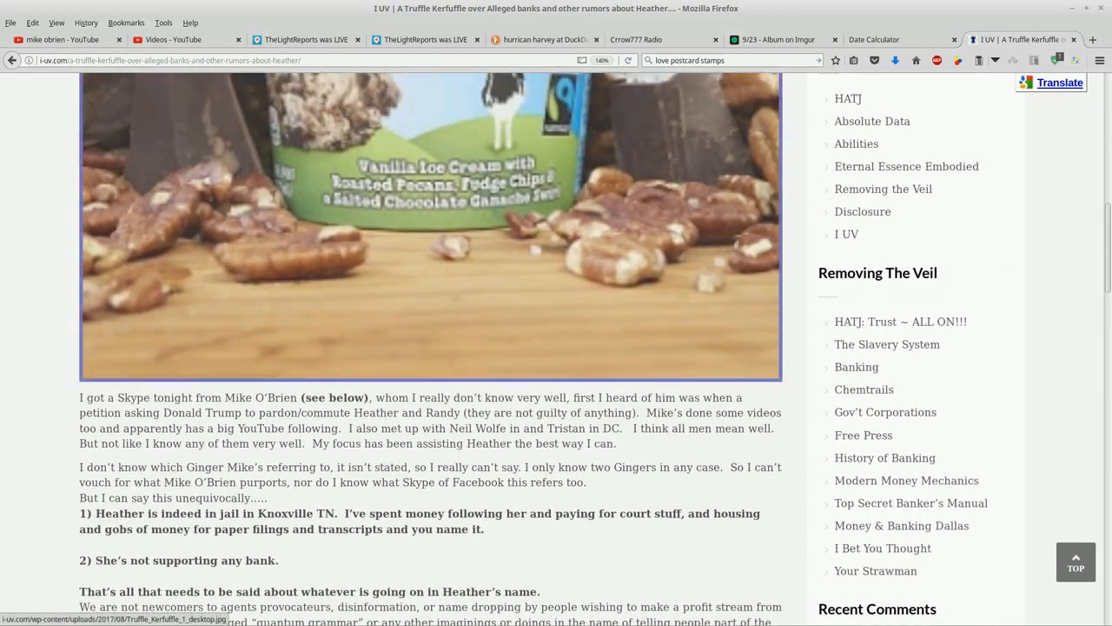
scroll("up", 3)
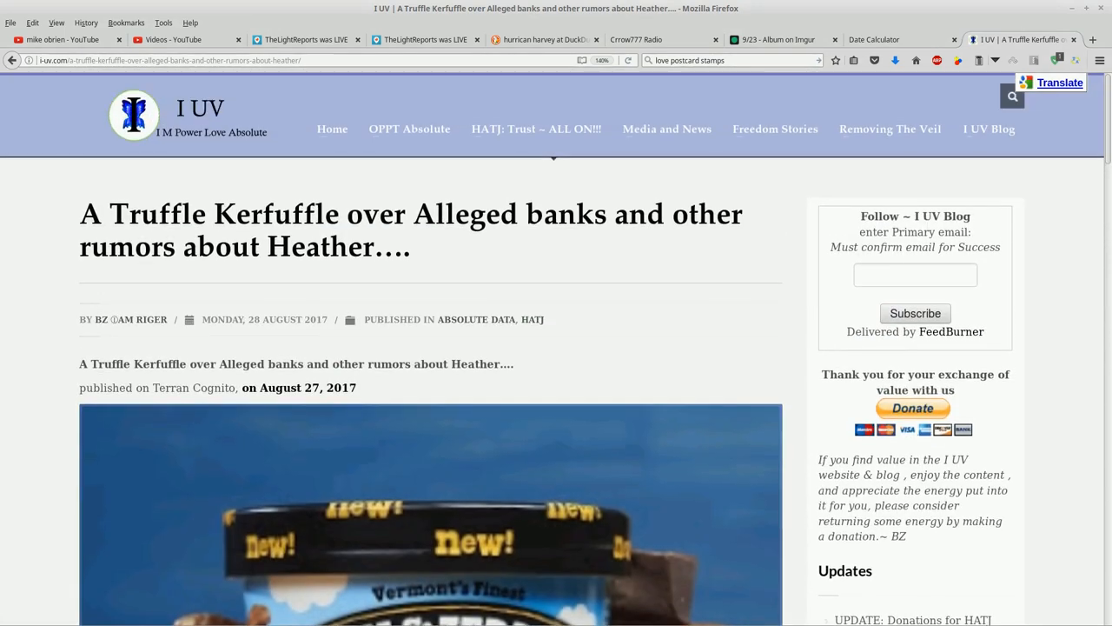